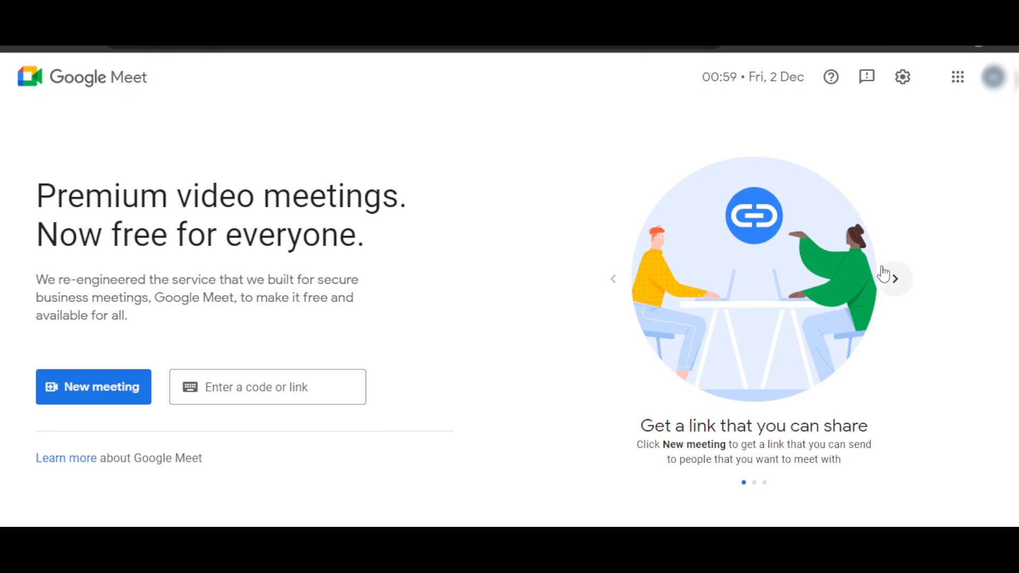
mouse_move(438, 195)
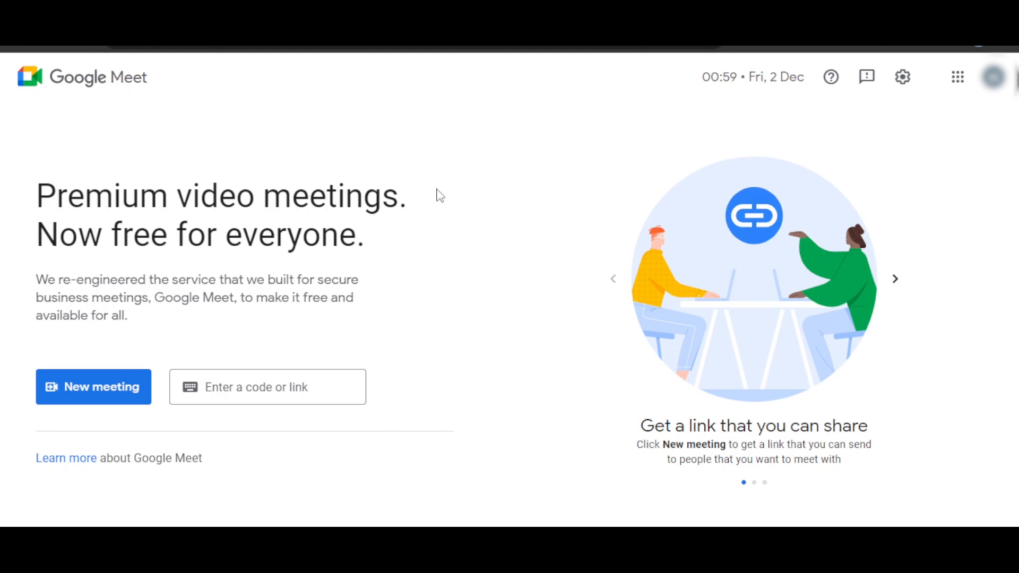
mouse_move(219, 96)
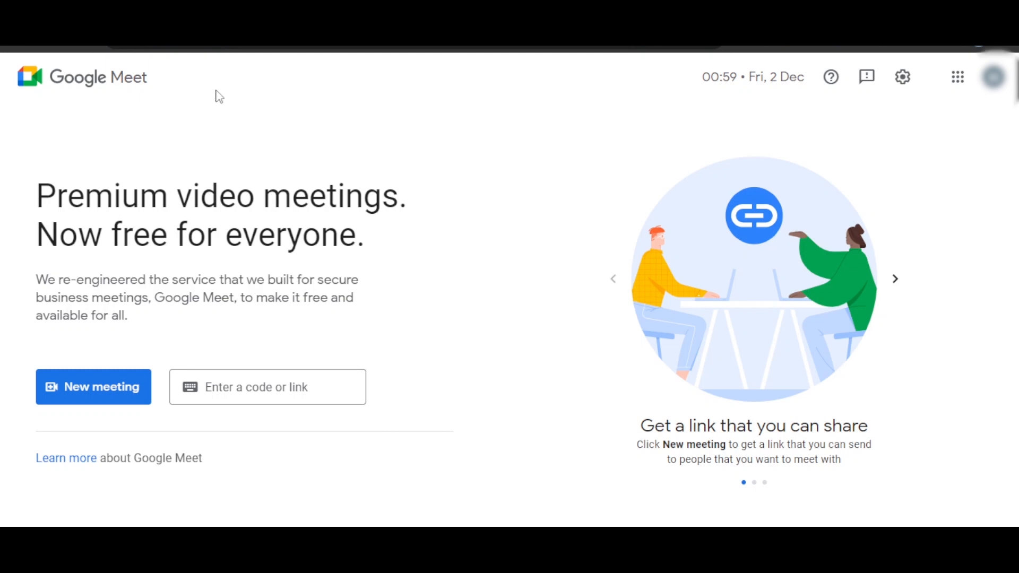
mouse_move(350, 168)
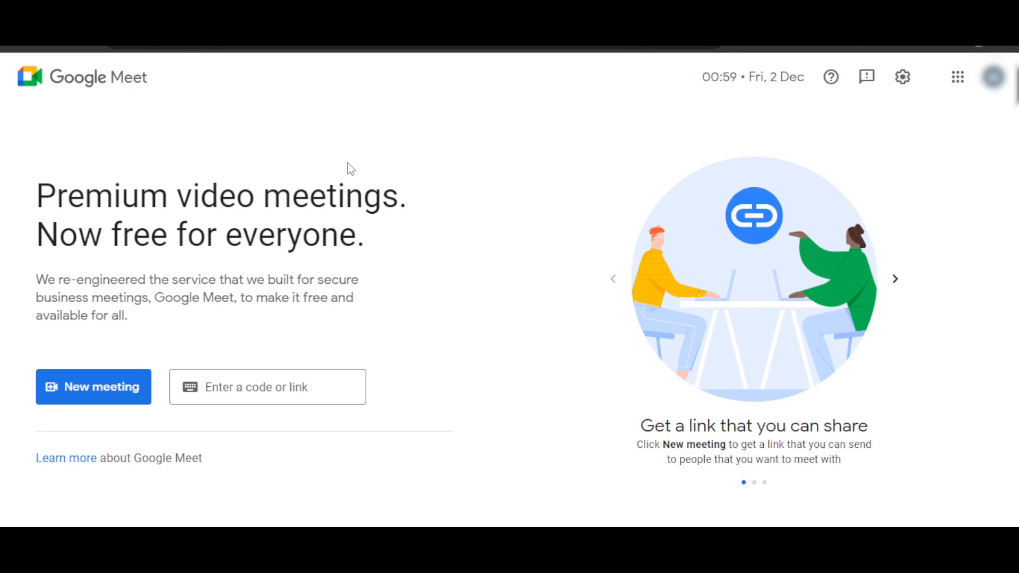
mouse_move(150, 257)
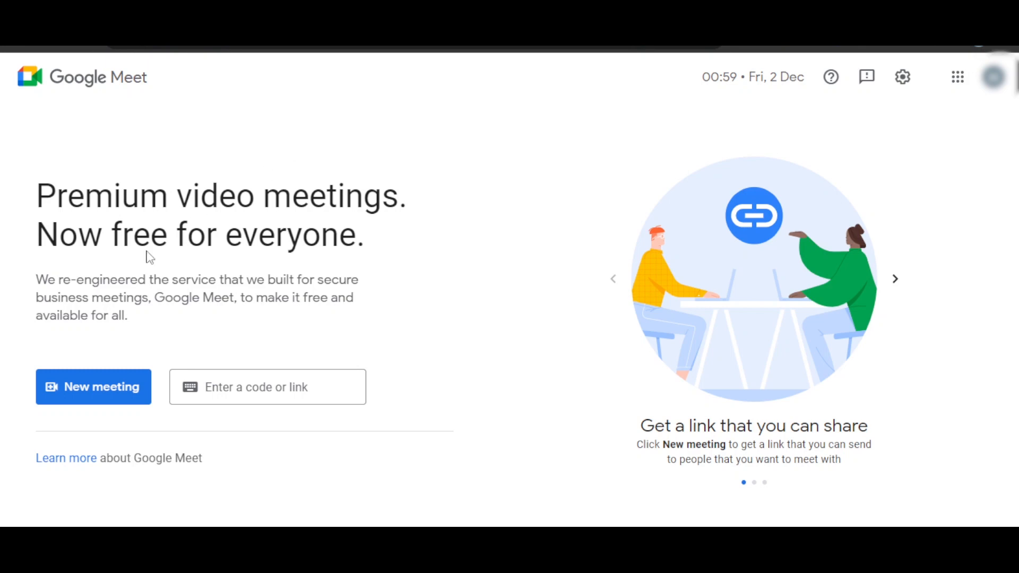
mouse_move(197, 345)
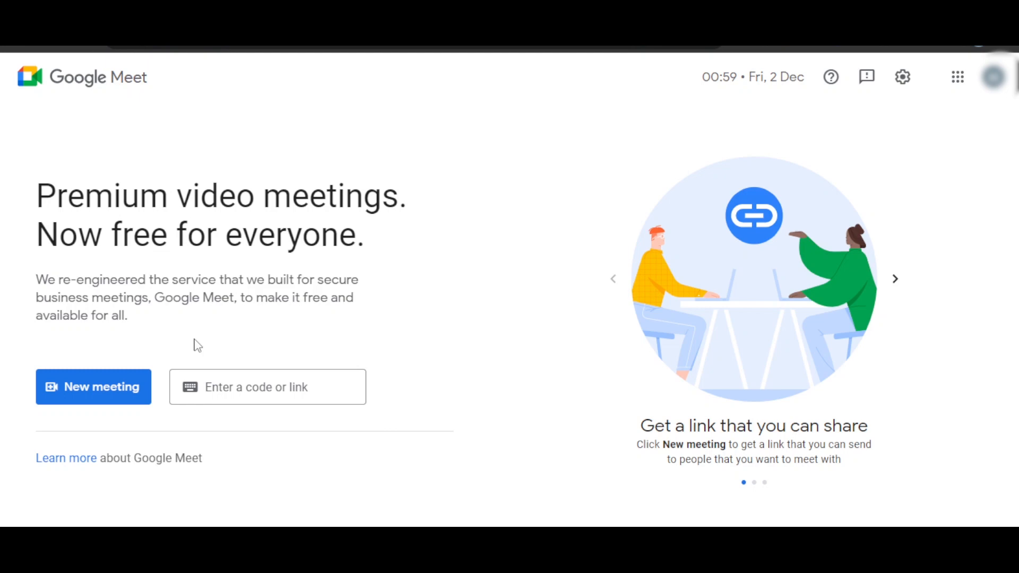
mouse_move(86, 369)
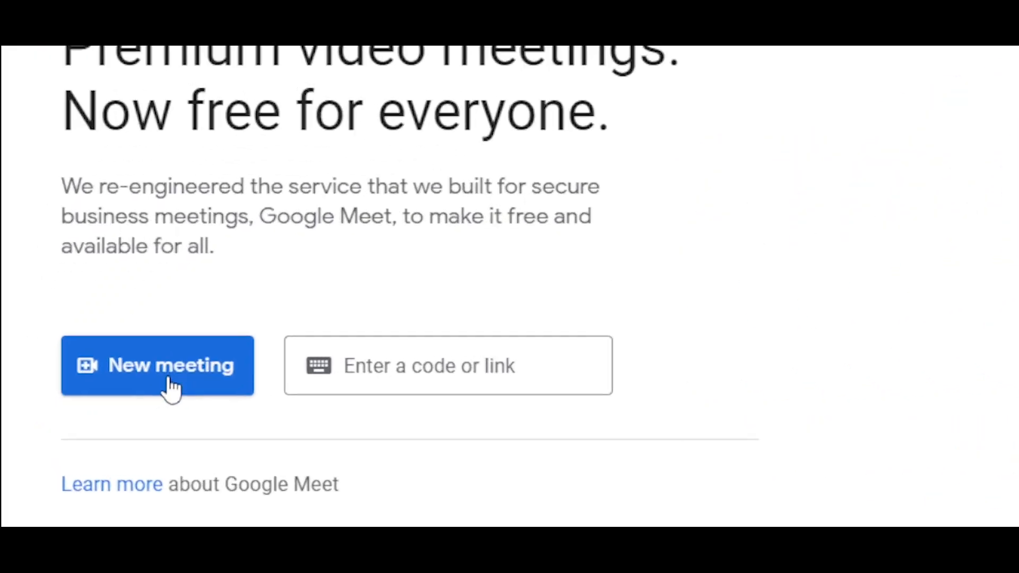
- Generate a meeting link for later from New meeting and dismiss the link dialog
left_click(157, 365)
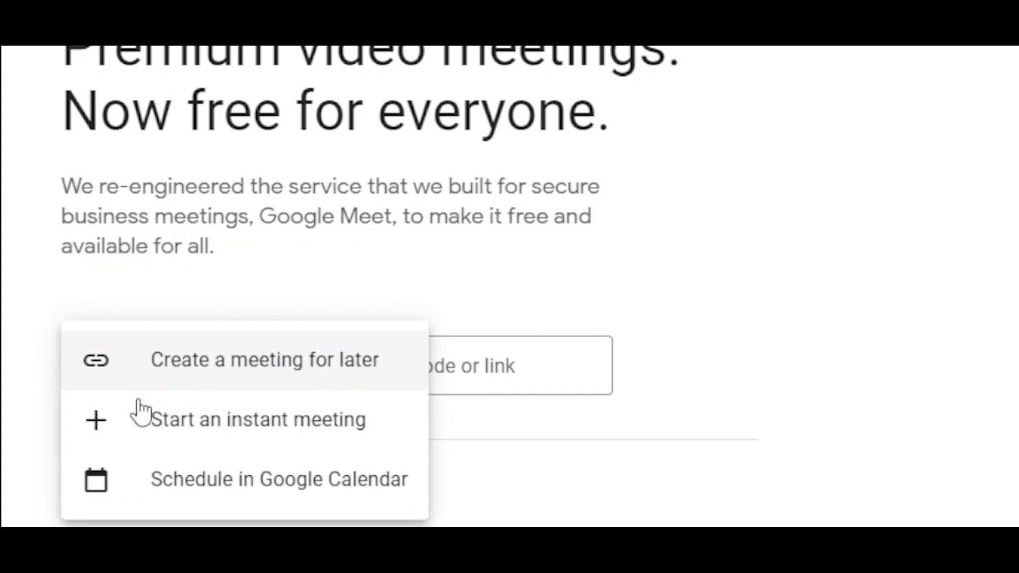
mouse_move(144, 388)
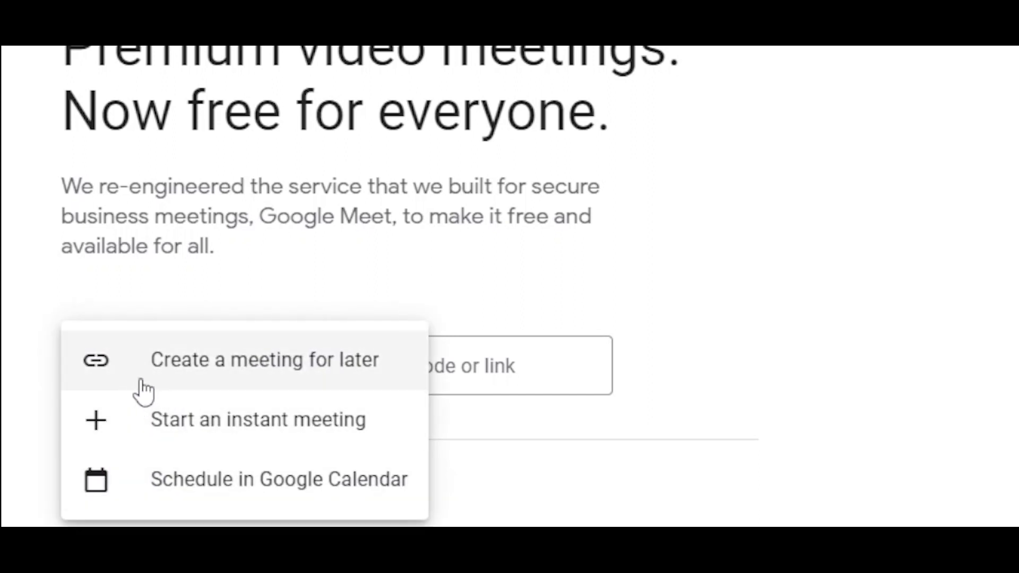
mouse_move(293, 386)
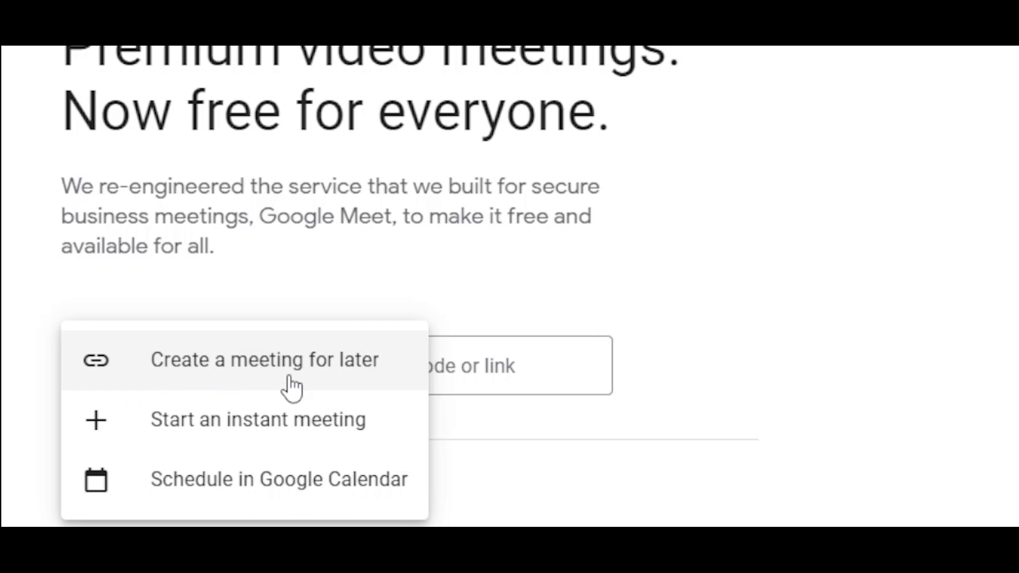
left_click(265, 360)
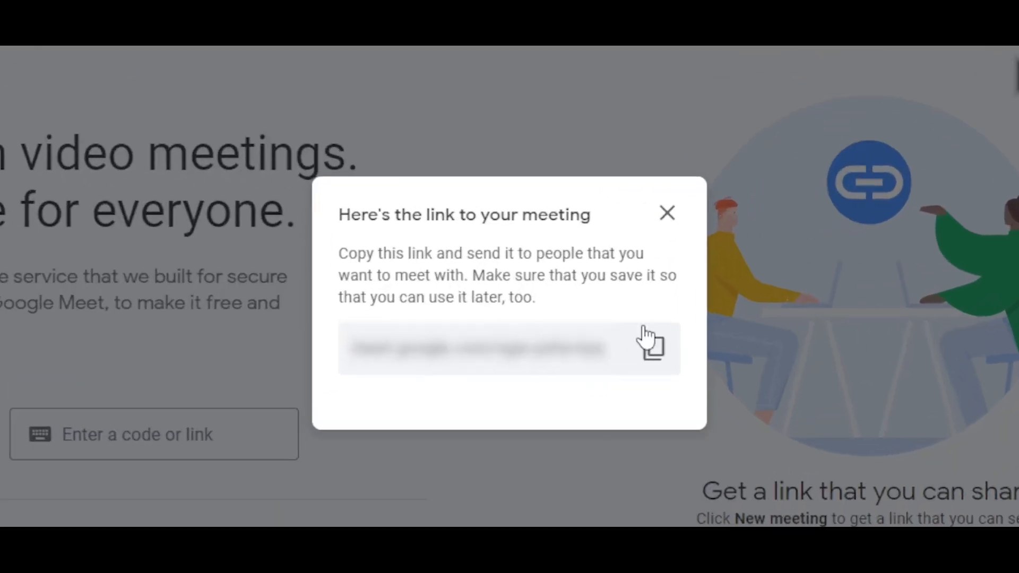
mouse_move(653, 348)
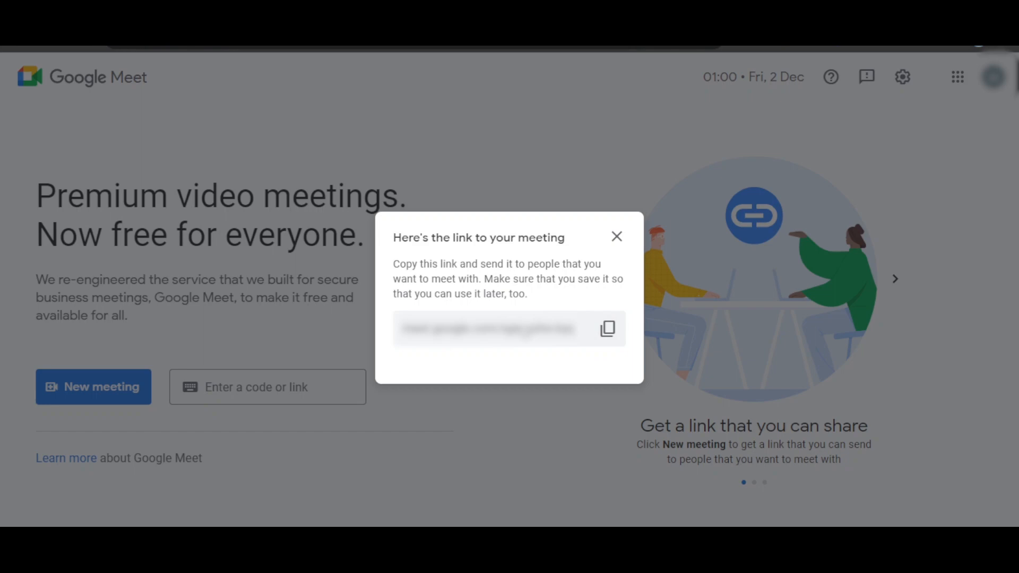
left_click(614, 236)
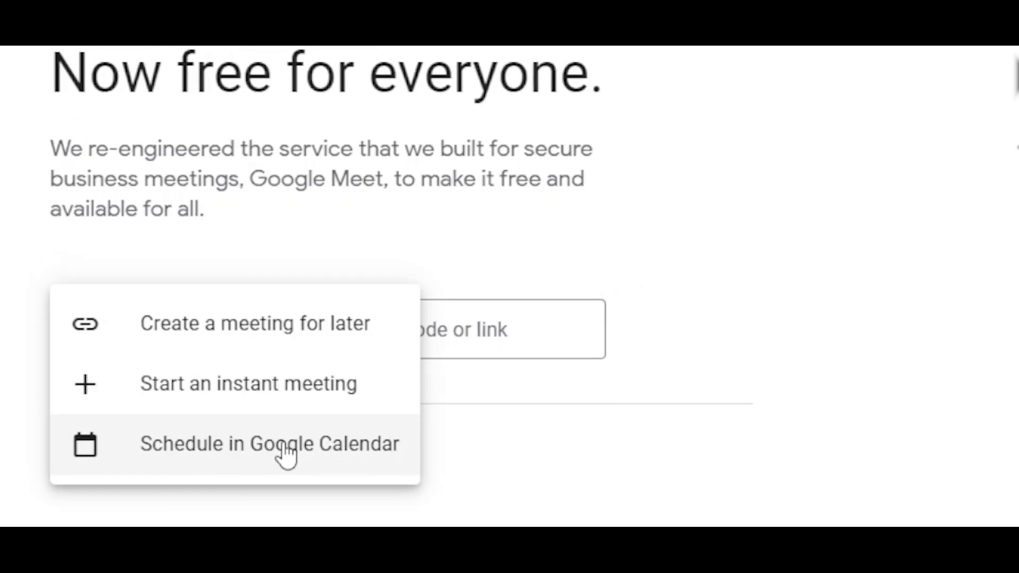
- Schedule a calendar event titled 'work meeting' and move down to the guest settings
left_click(267, 443)
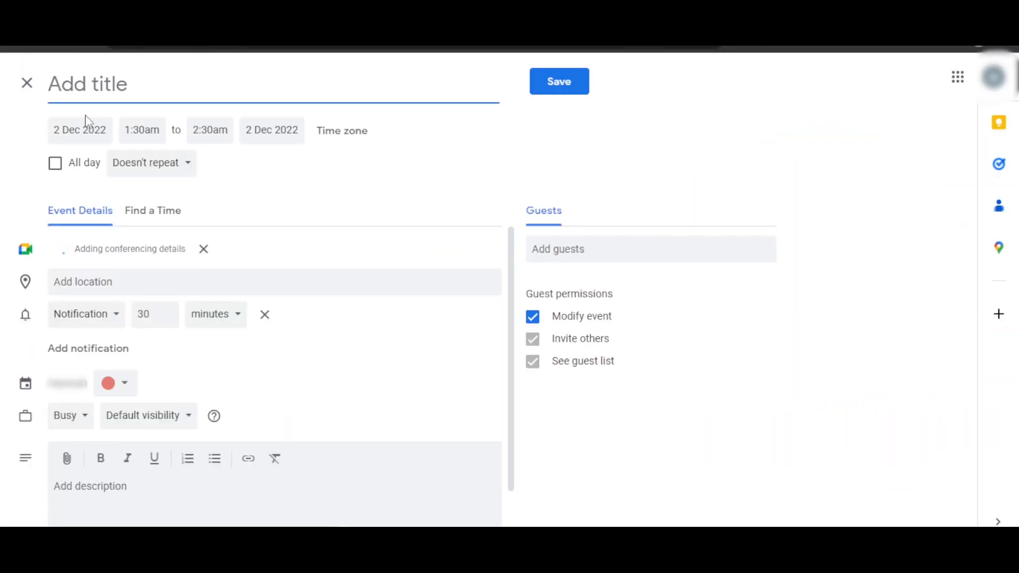
type("work meeting")
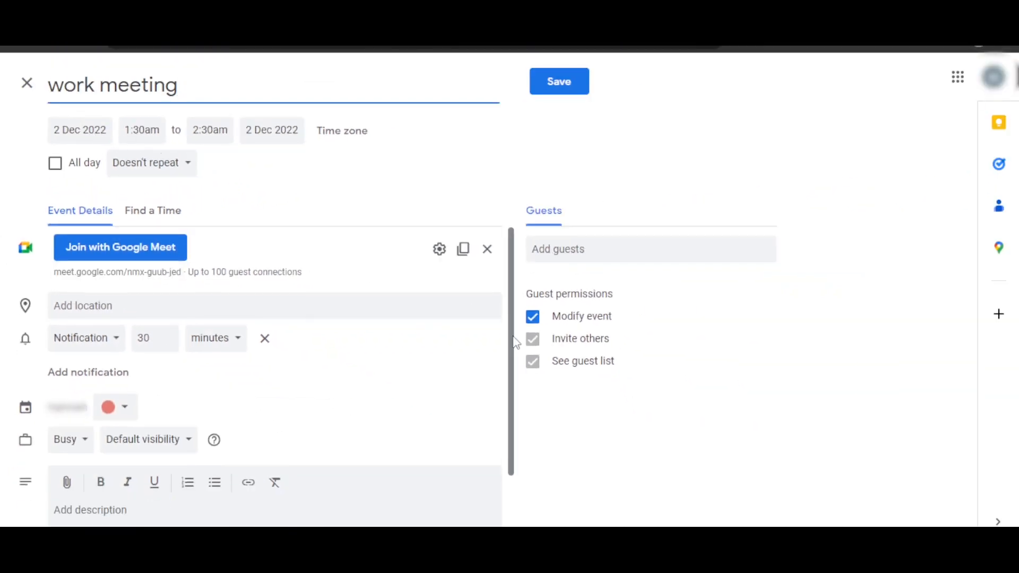
scroll("down", 3)
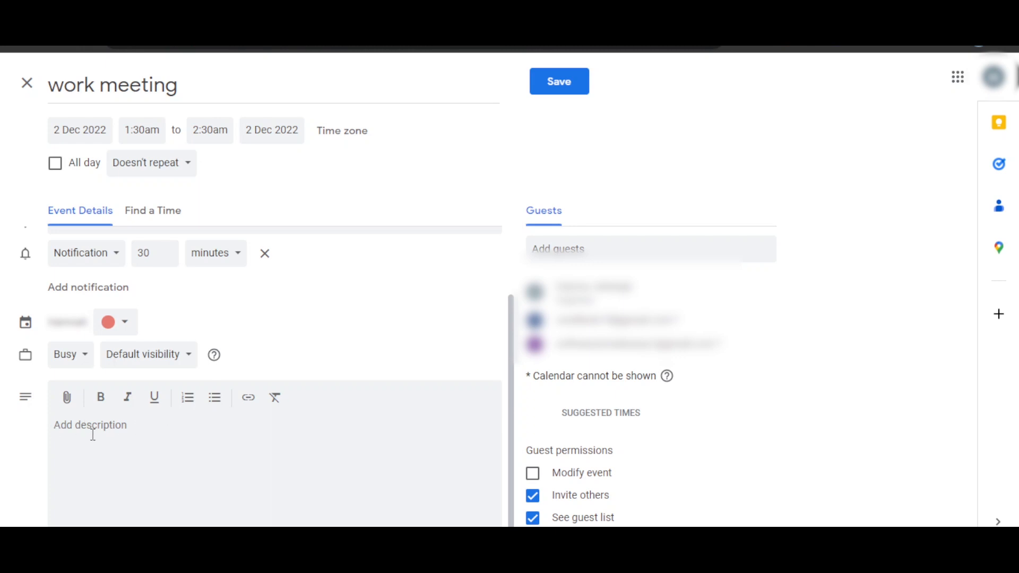
mouse_move(156, 364)
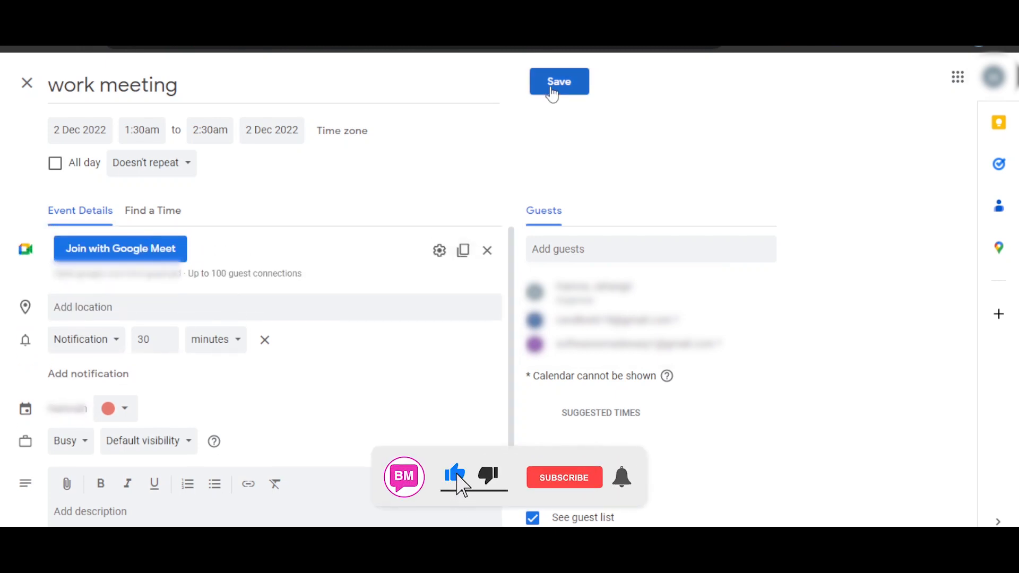
- Save the 'work meeting' event, review its details and join its Google Meet video call
left_click(558, 82)
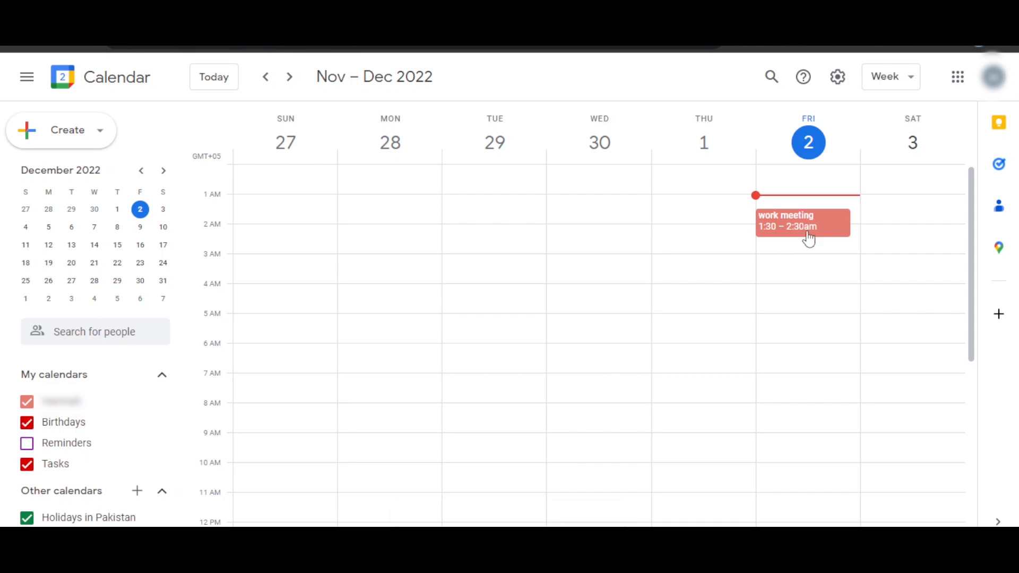
mouse_move(784, 234)
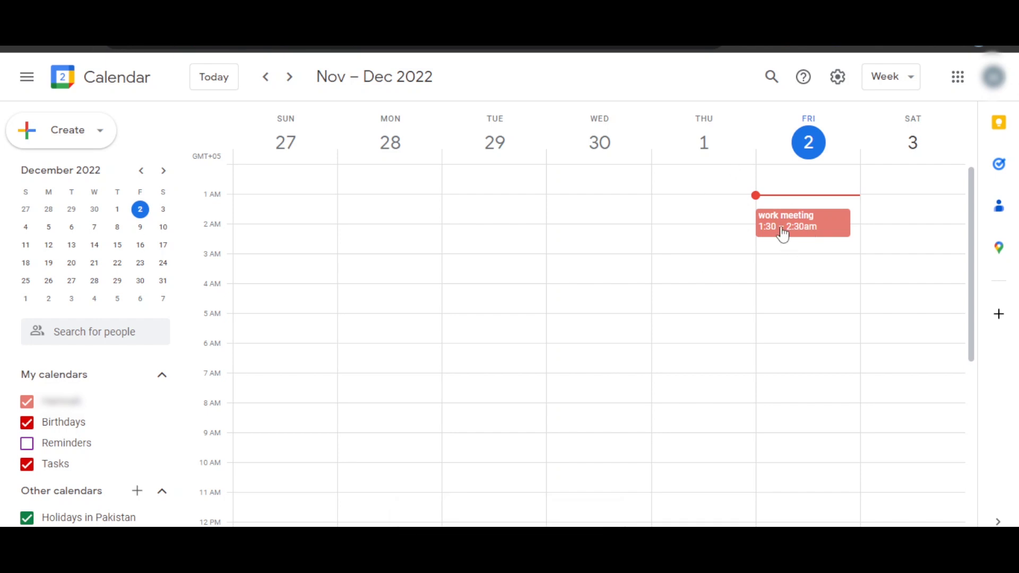
left_click(803, 226)
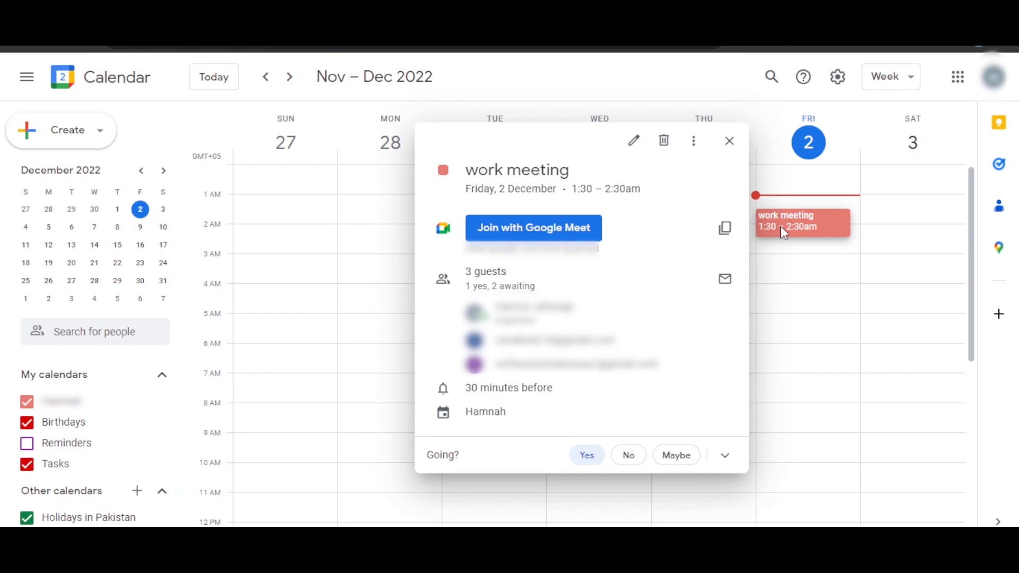
mouse_move(565, 232)
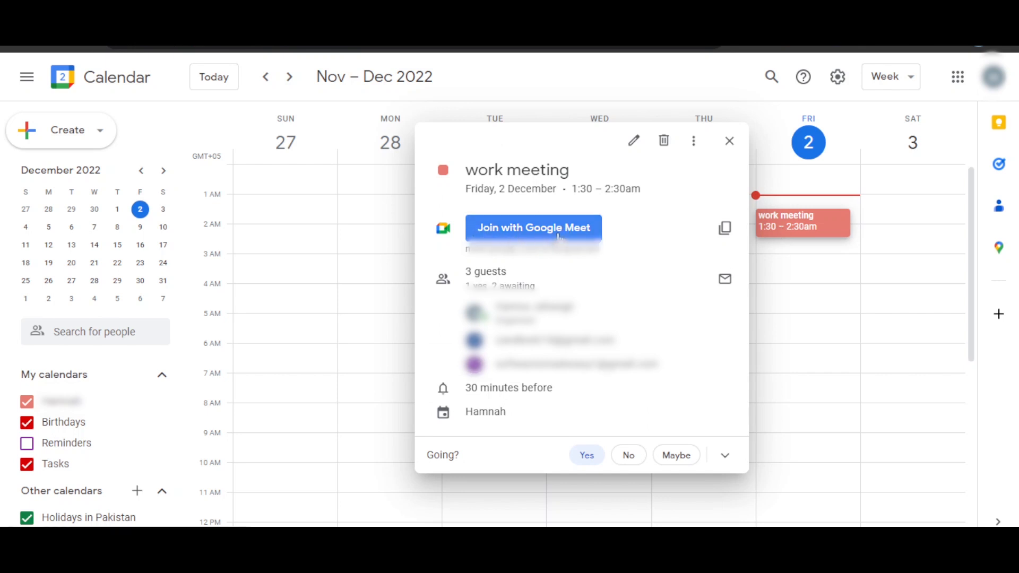
left_click(532, 227)
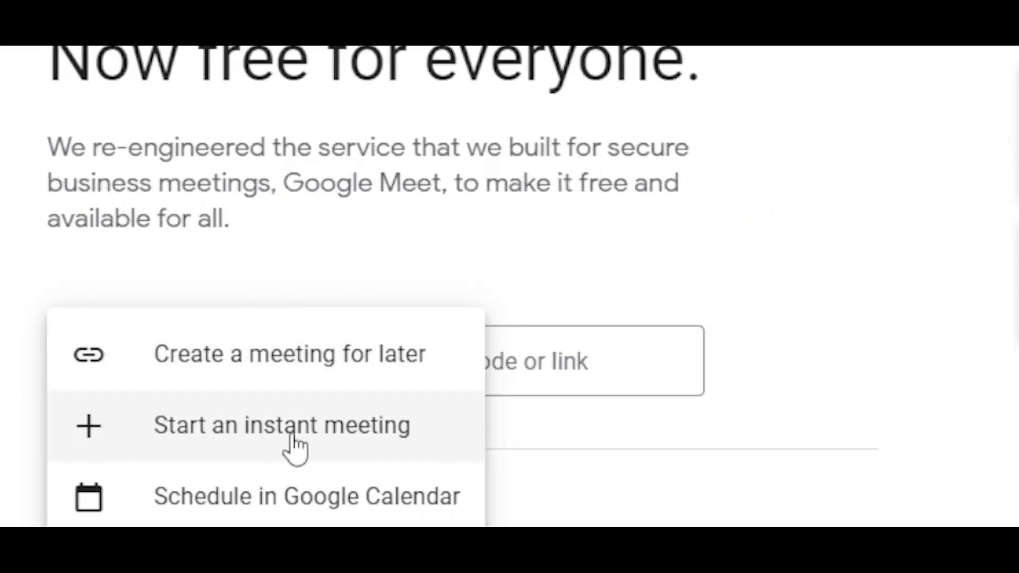
left_click(280, 424)
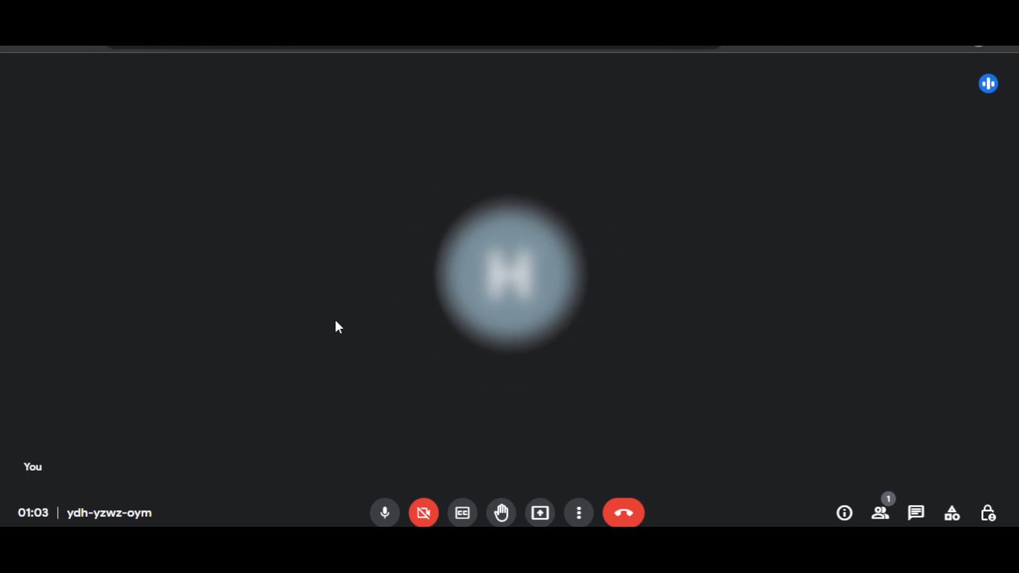
left_click(384, 513)
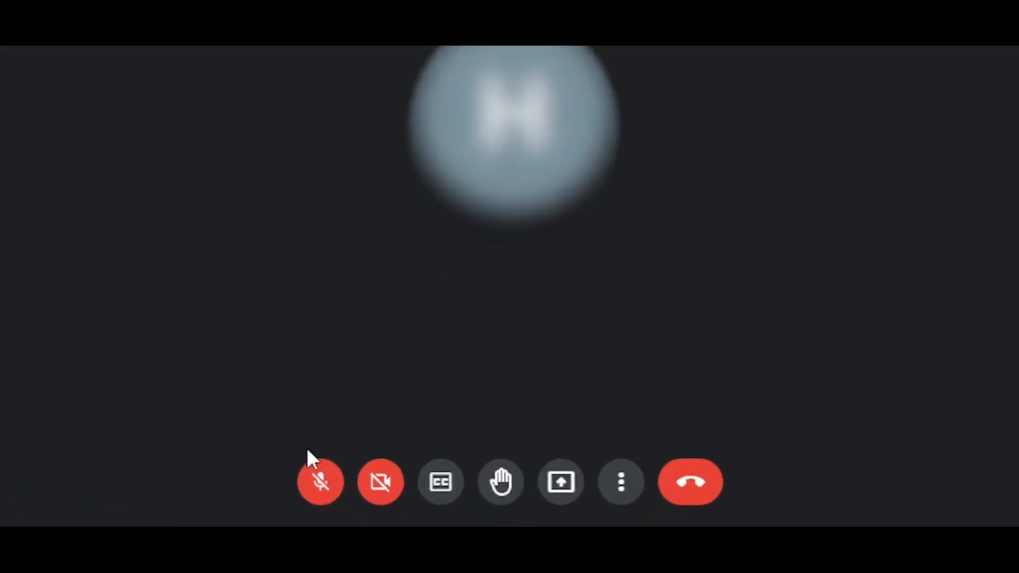
mouse_move(381, 482)
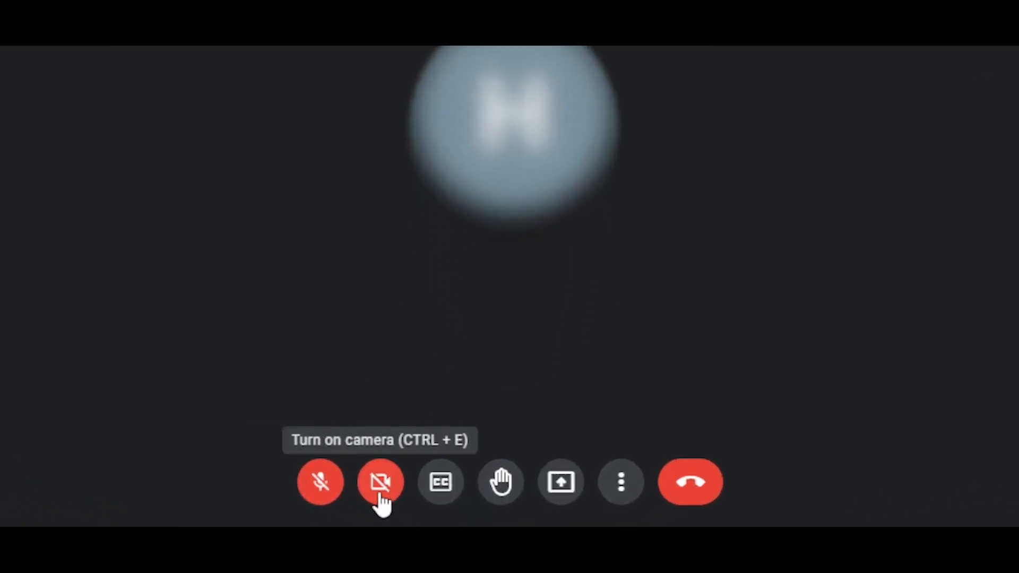
mouse_move(500, 482)
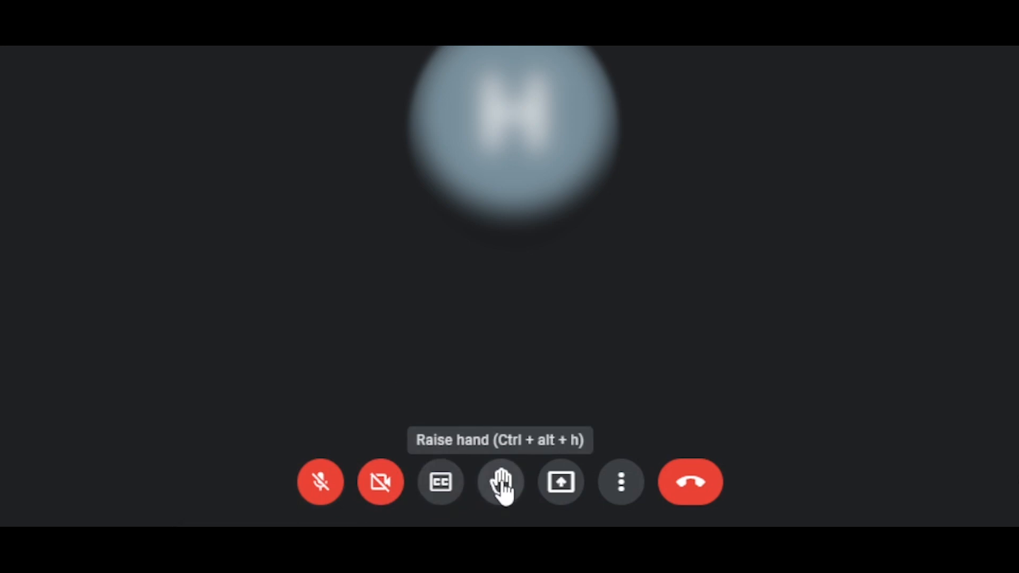
mouse_move(619, 482)
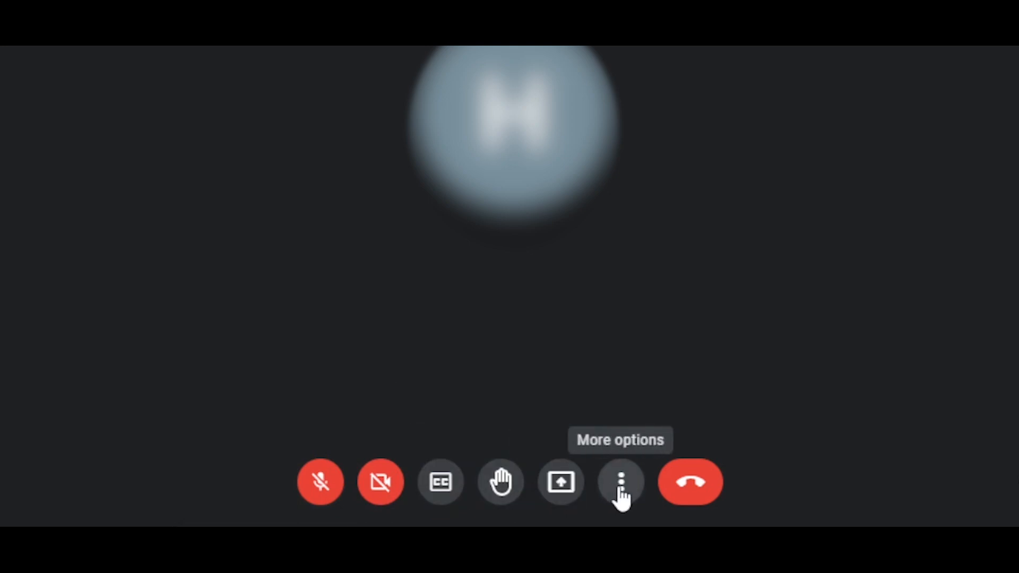
left_click(619, 482)
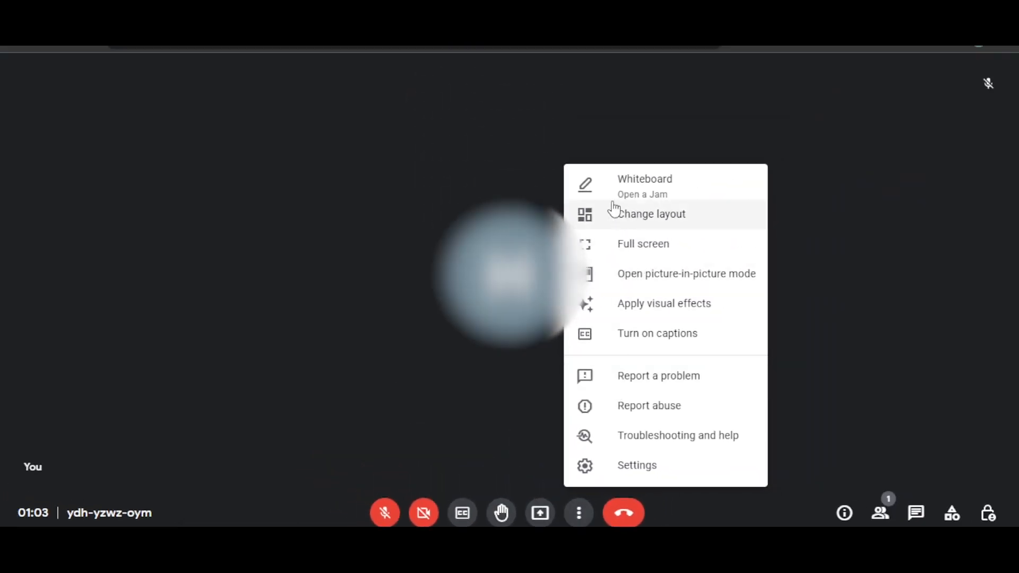
mouse_move(629, 244)
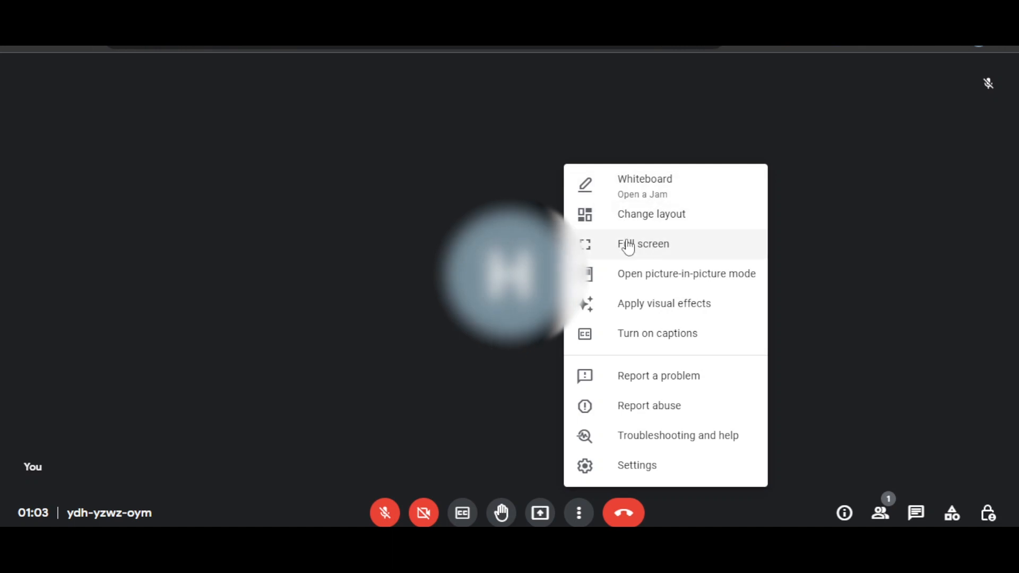
mouse_move(620, 274)
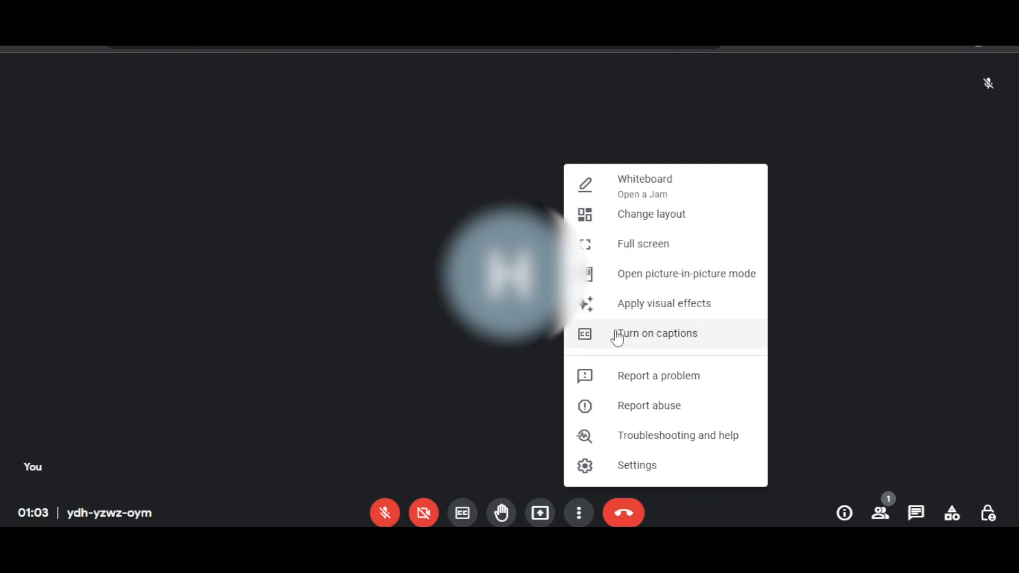
mouse_move(615, 462)
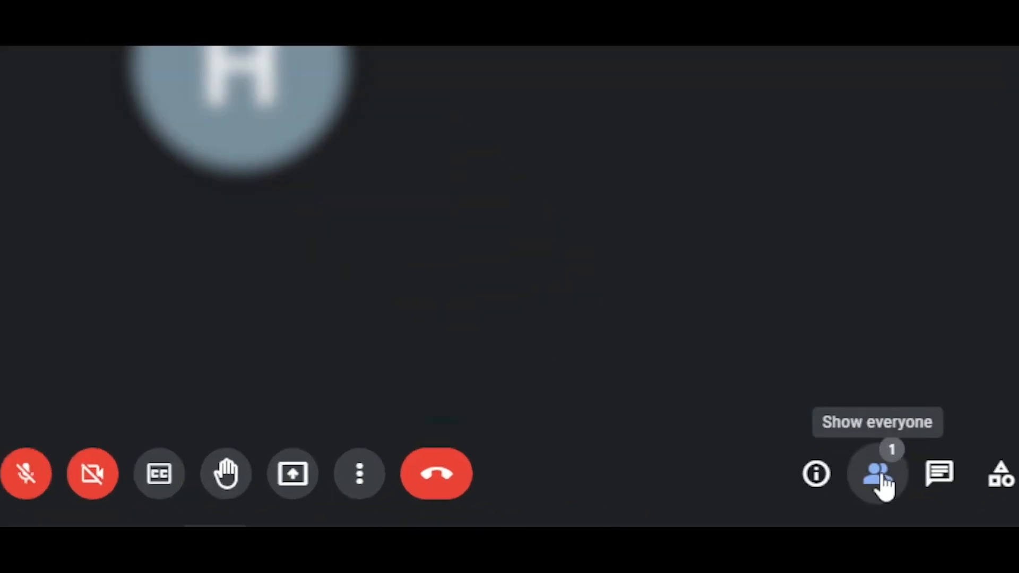
- Explore the People, in-call messages and Activities panels, ending on the participant list
left_click(877, 474)
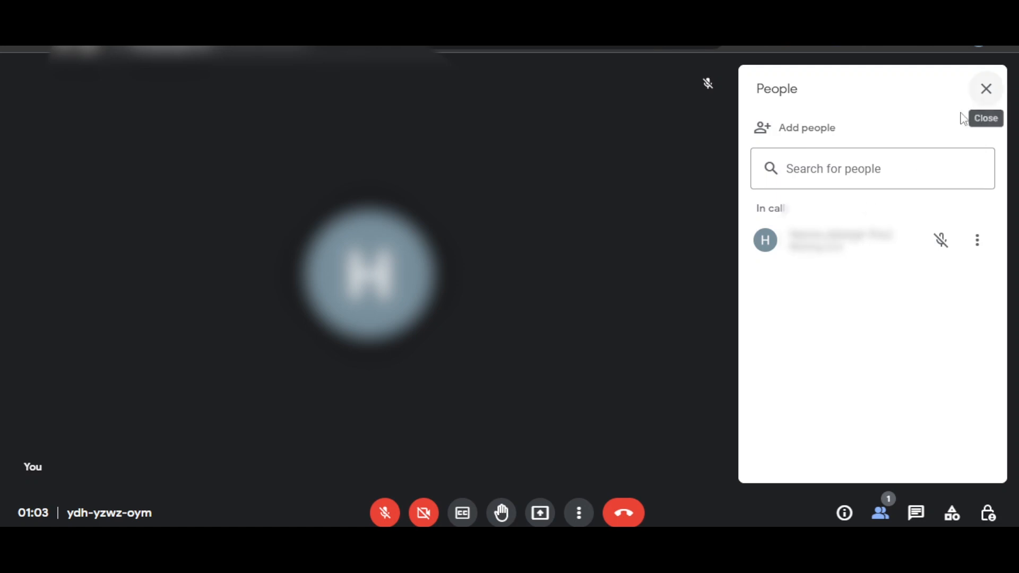
mouse_move(824, 142)
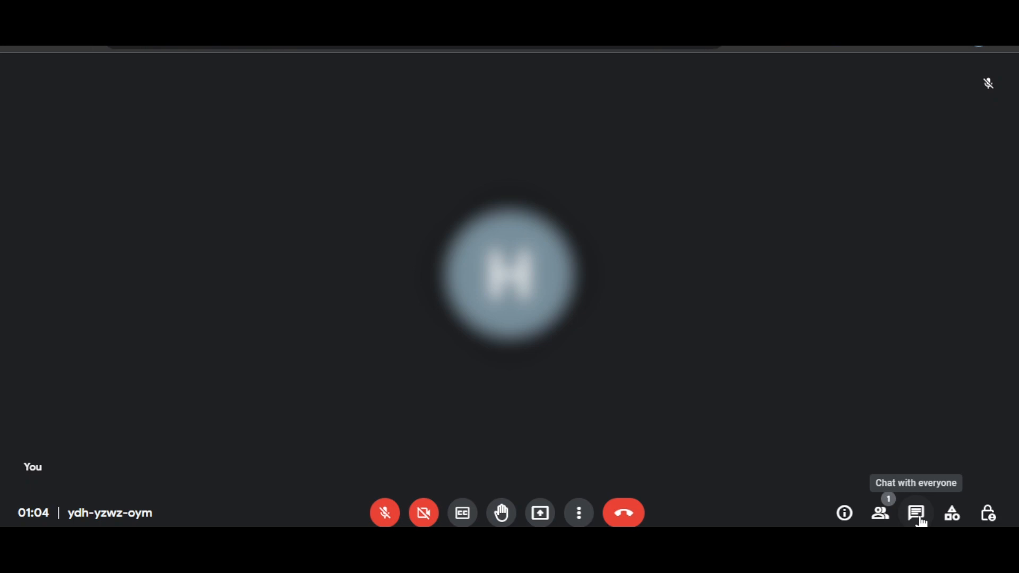
left_click(915, 513)
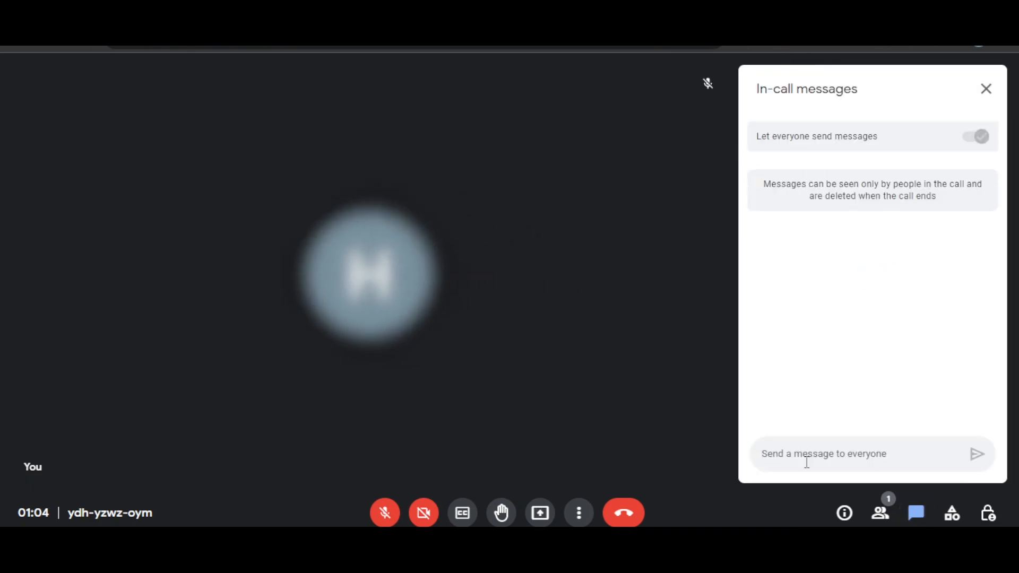
left_click(951, 513)
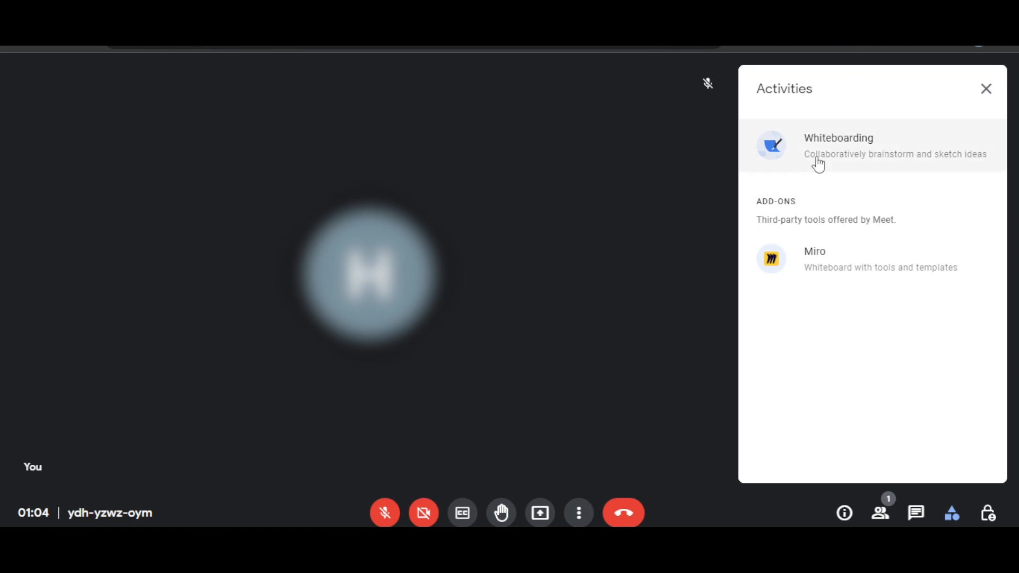
mouse_move(812, 259)
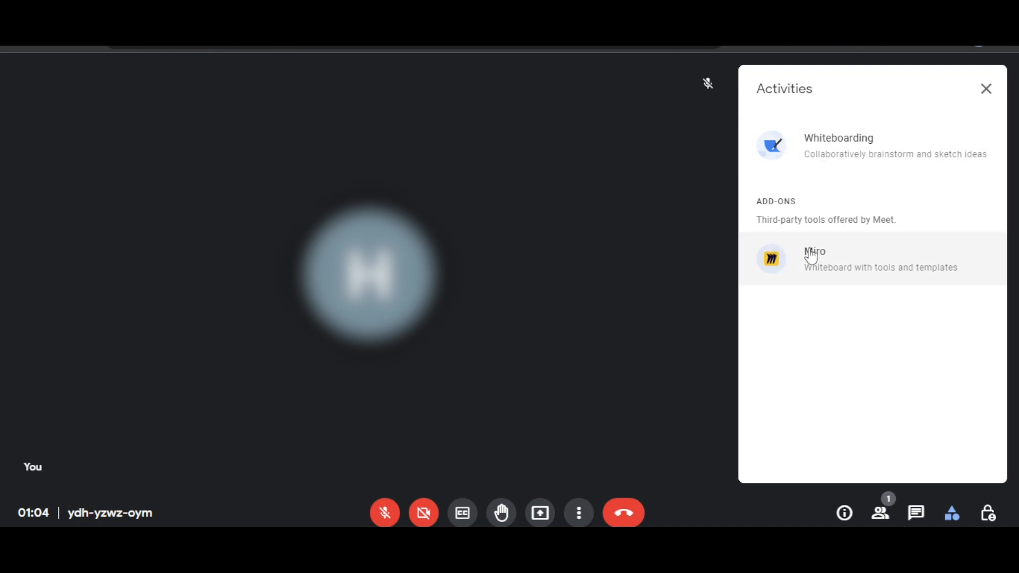
left_click(986, 89)
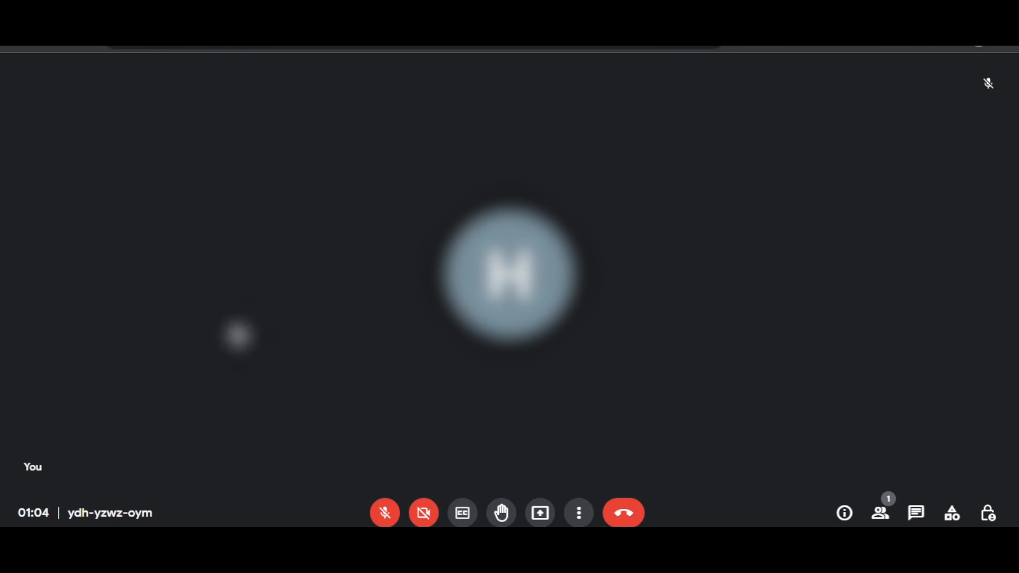
mouse_move(516, 462)
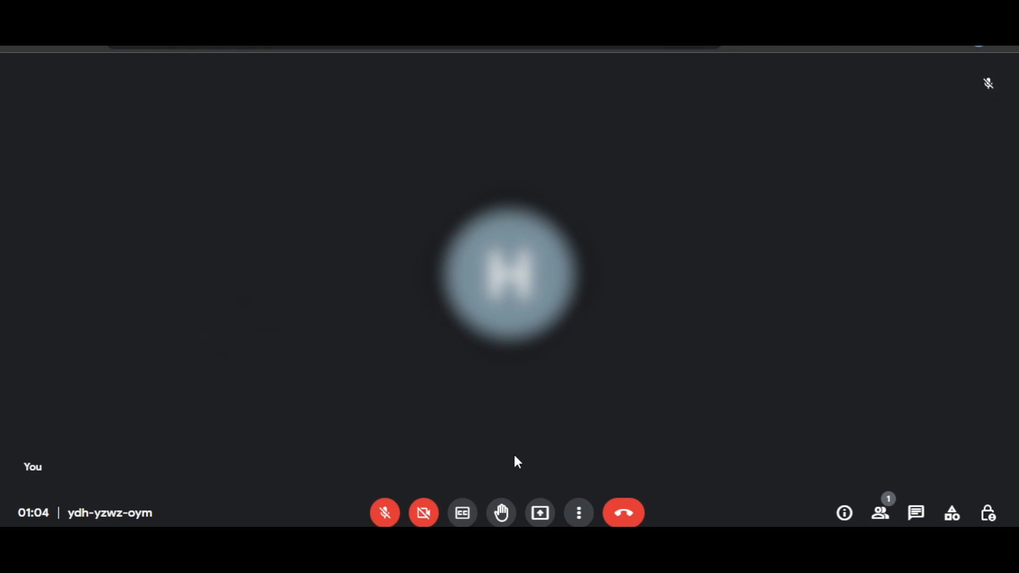
left_click(880, 513)
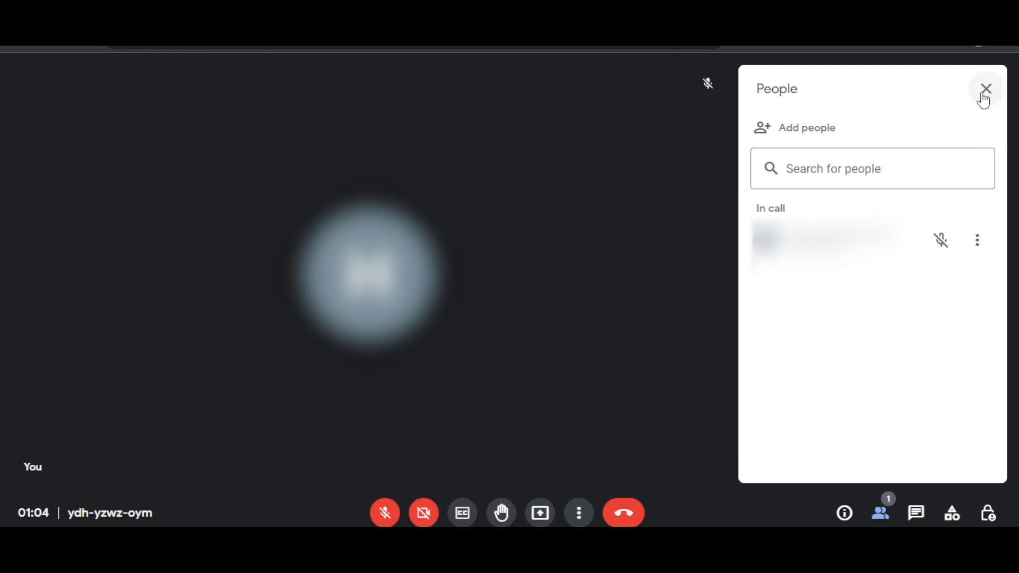
- Close the People panel to return to the plain call view
left_click(985, 88)
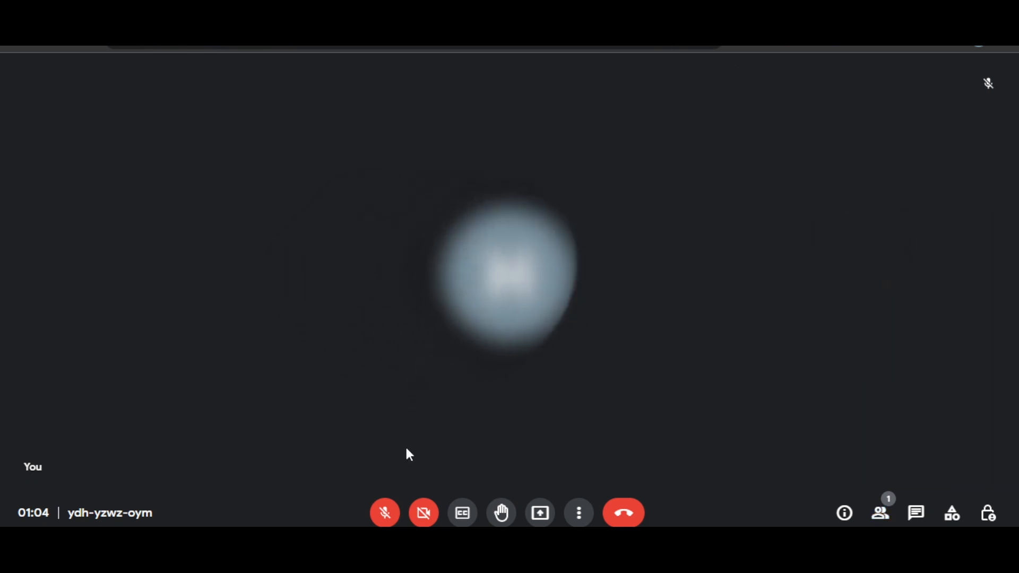
mouse_move(423, 513)
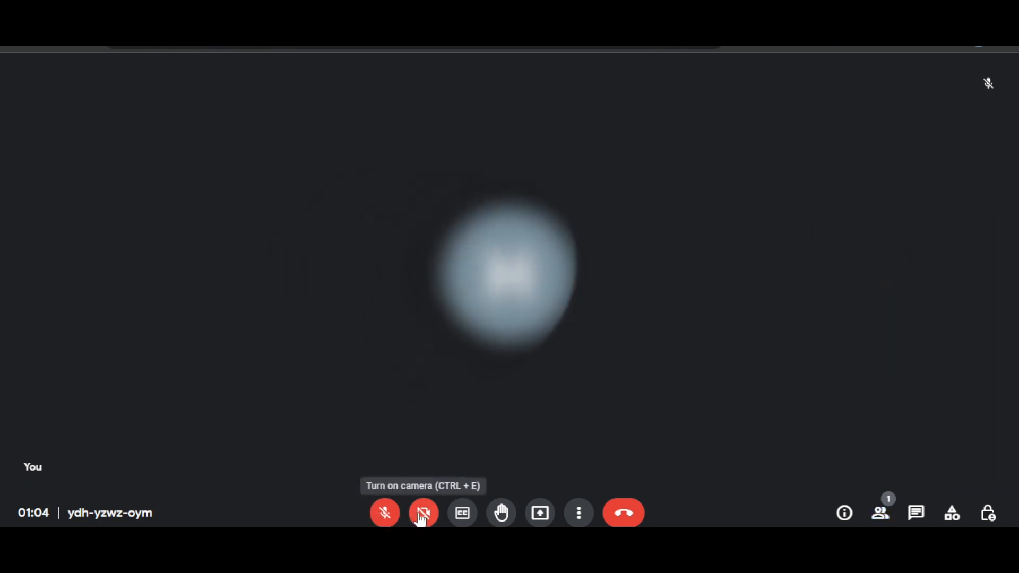
mouse_move(385, 512)
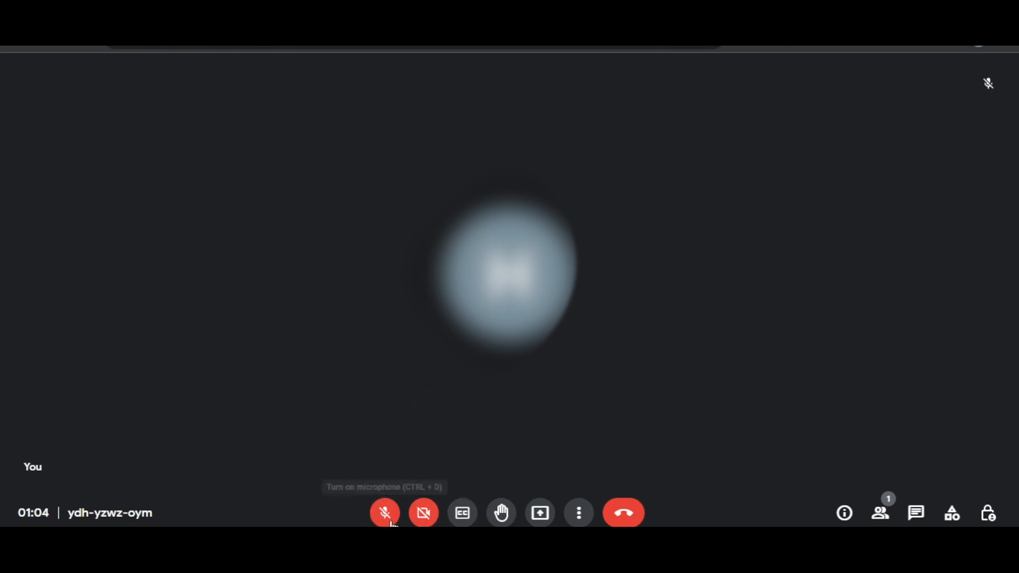
mouse_move(513, 415)
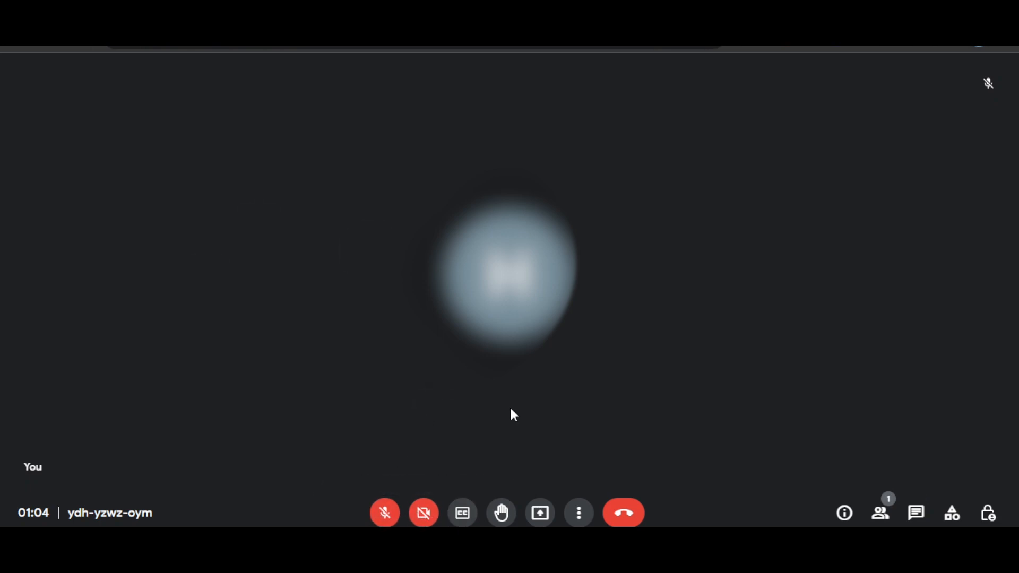
mouse_move(780, 284)
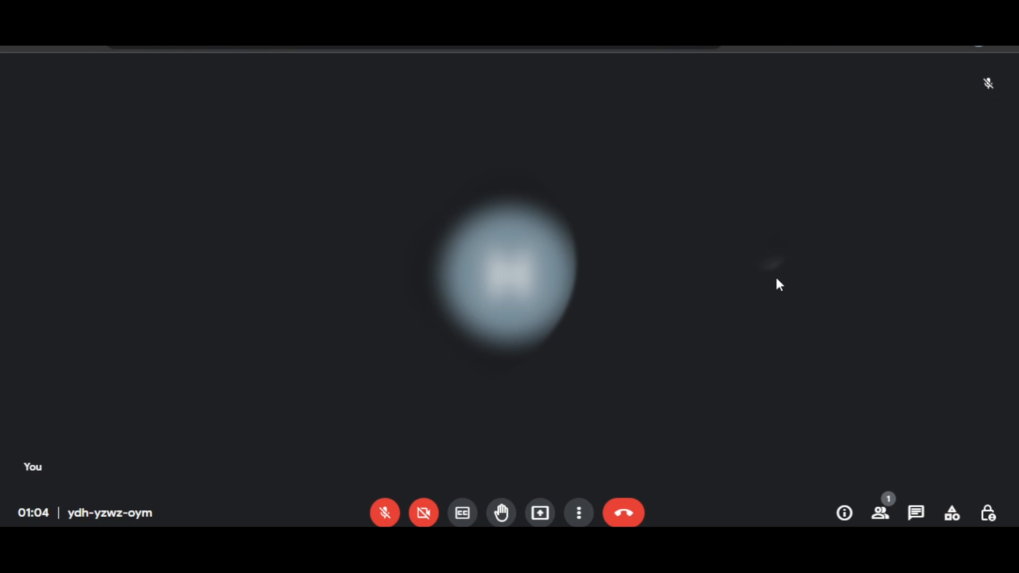
left_click(879, 513)
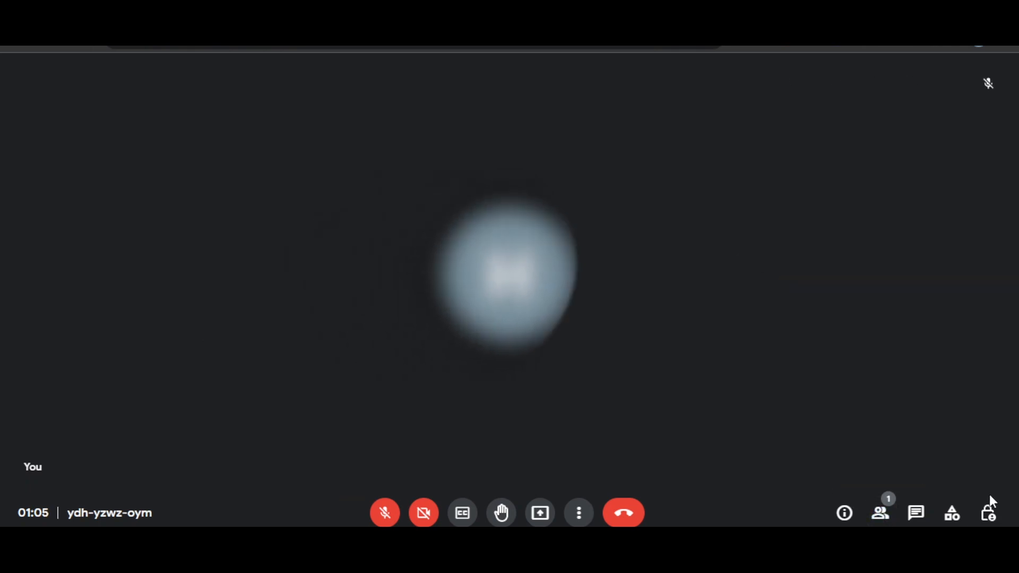
- Show the Host controls panel with sharing, chat, microphone and video permissions
left_click(987, 513)
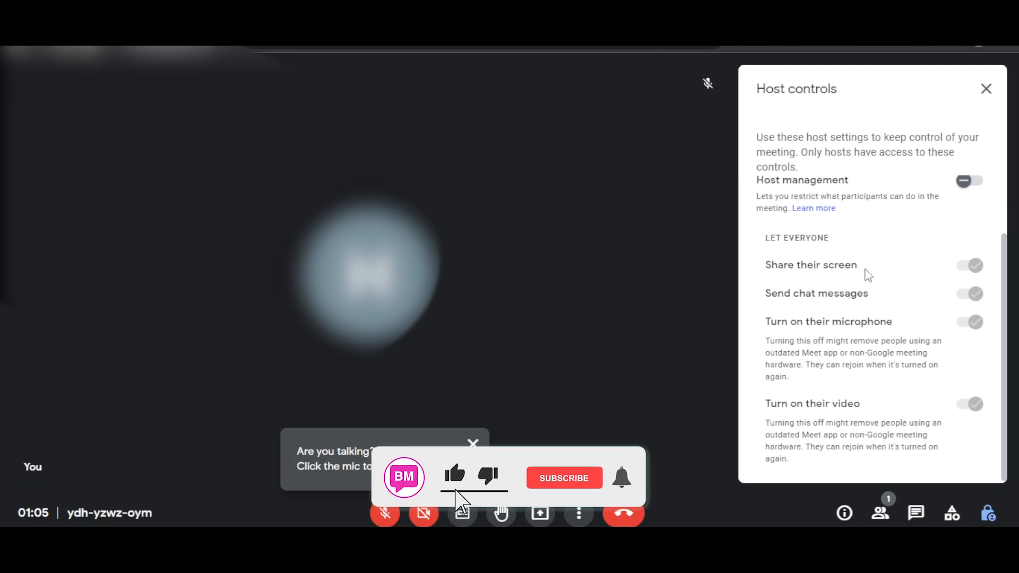
left_click(562, 478)
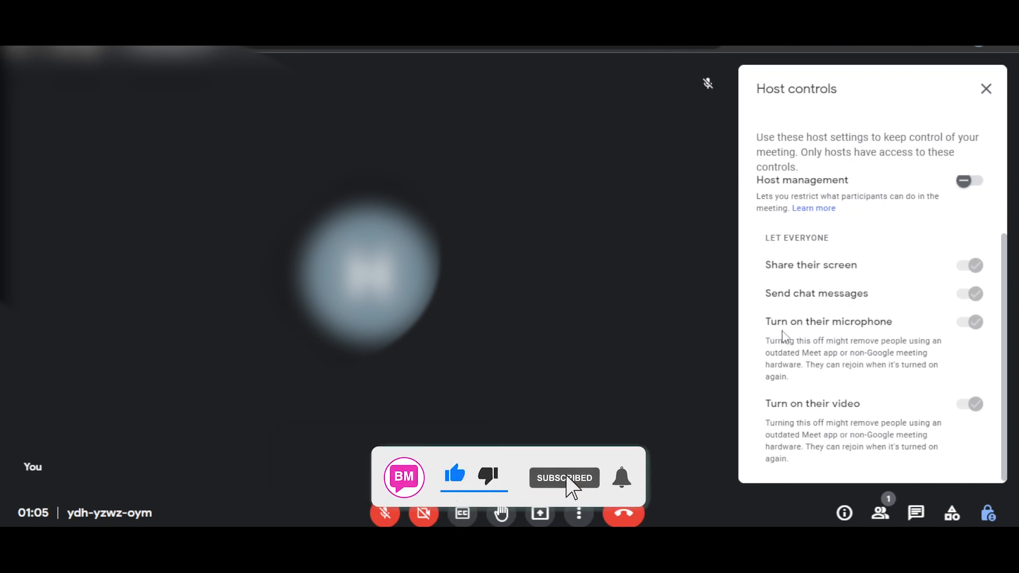